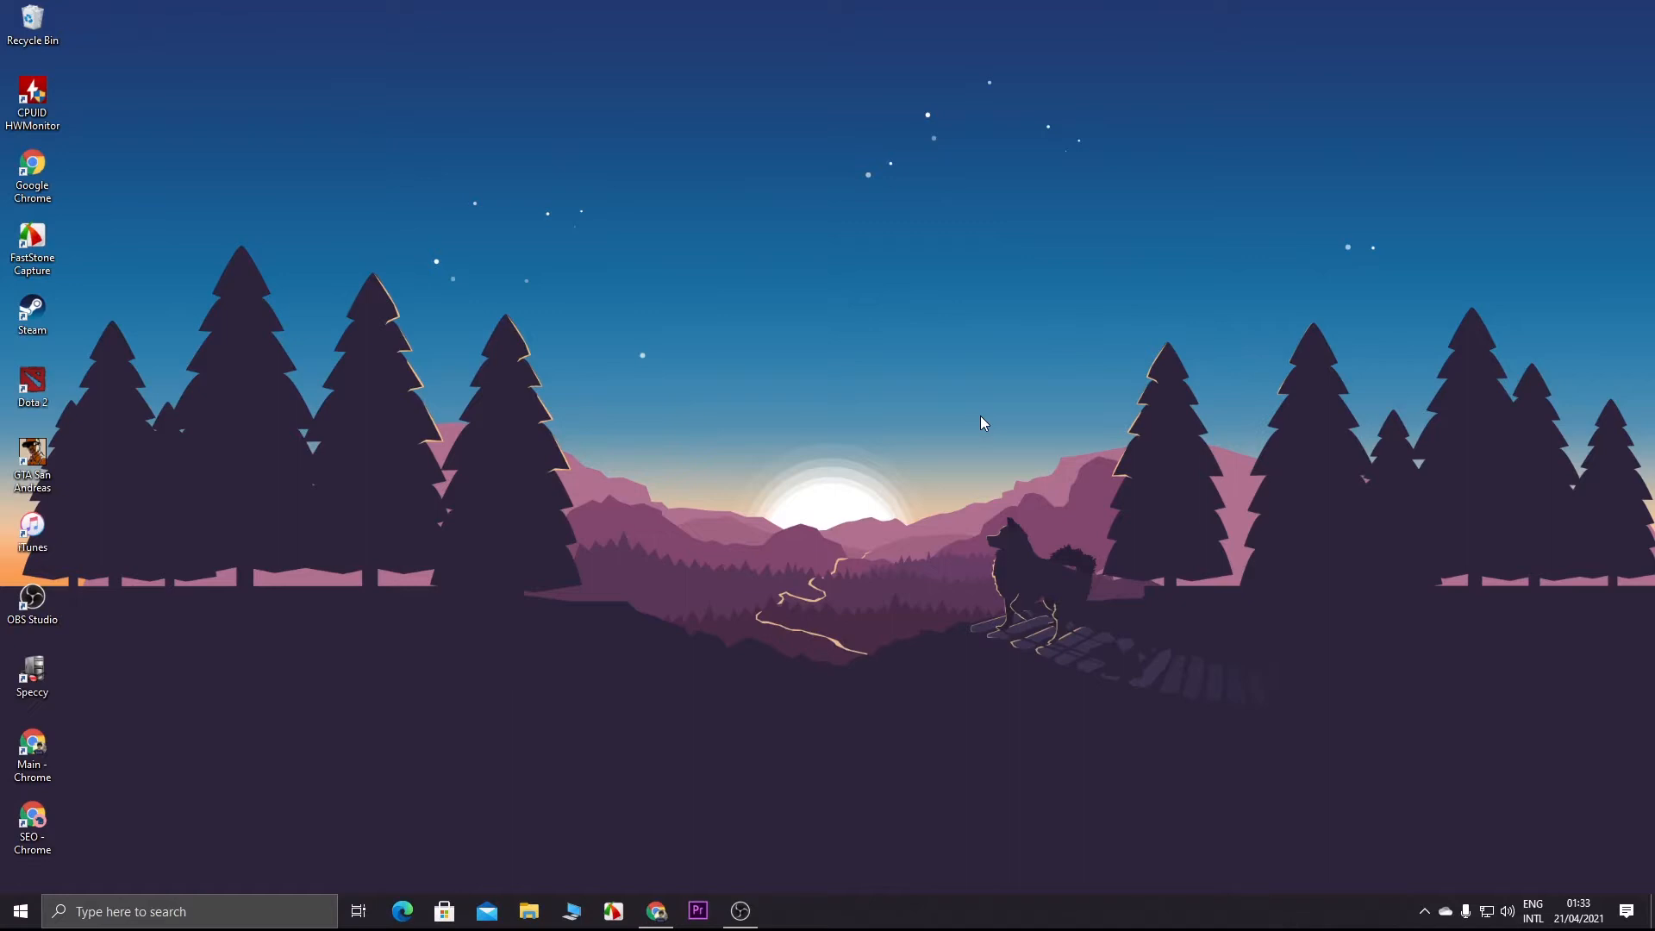
- Open Settings from the Start menu and go to the Personalisation section
left_click(16, 911)
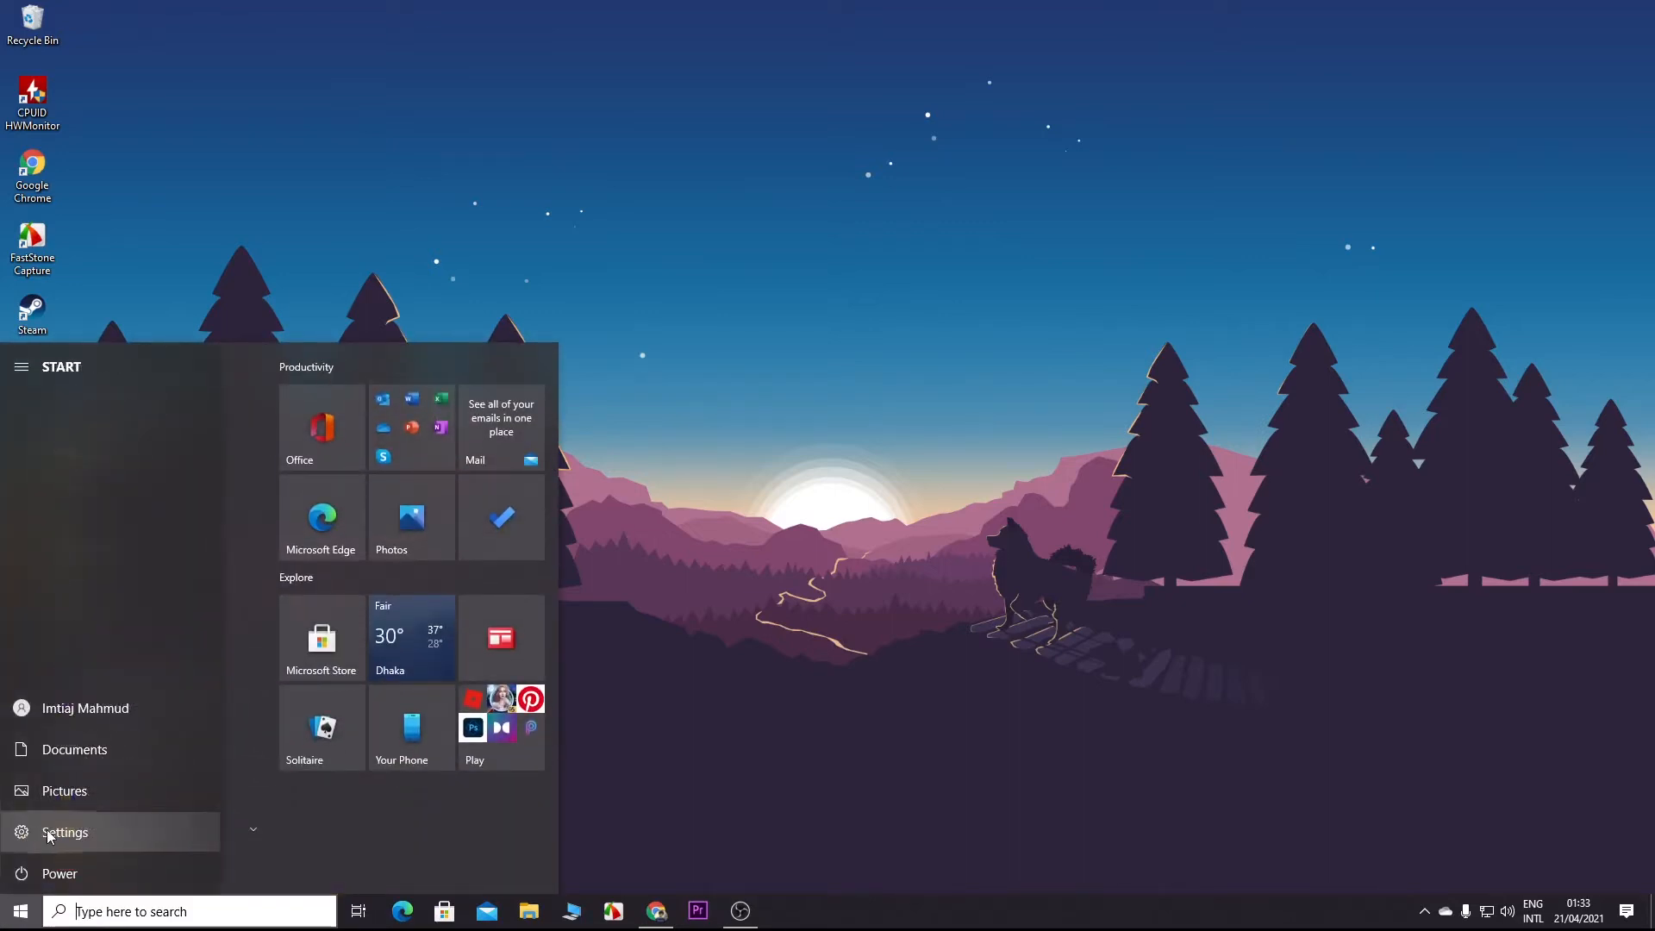
left_click(63, 831)
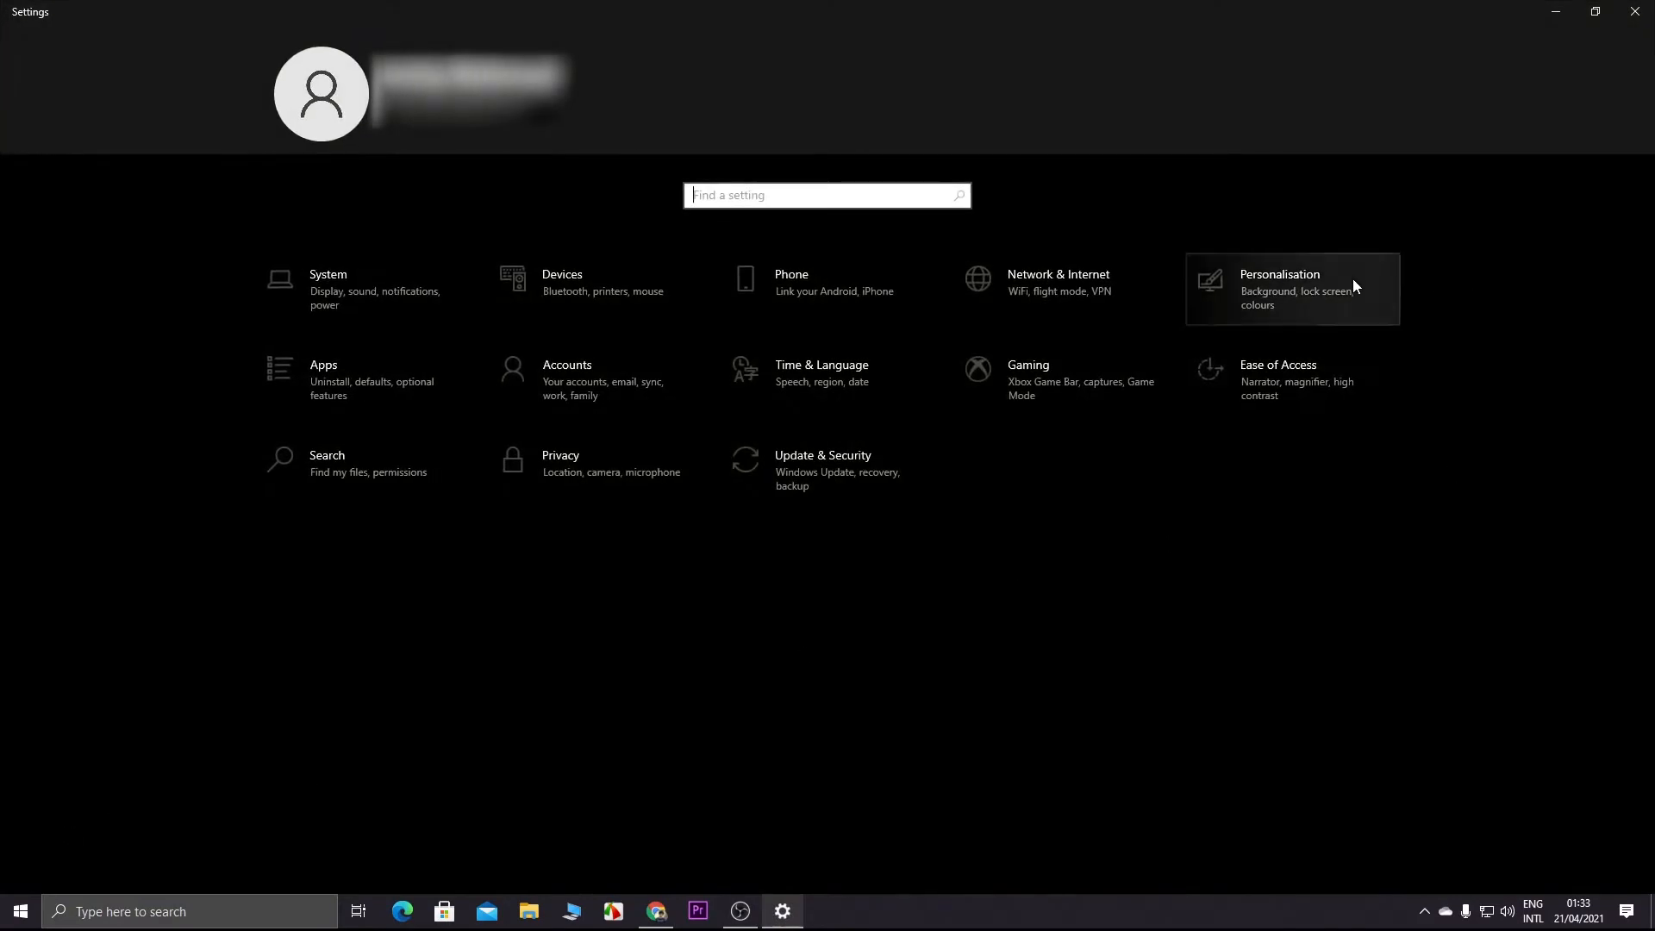
left_click(1292, 288)
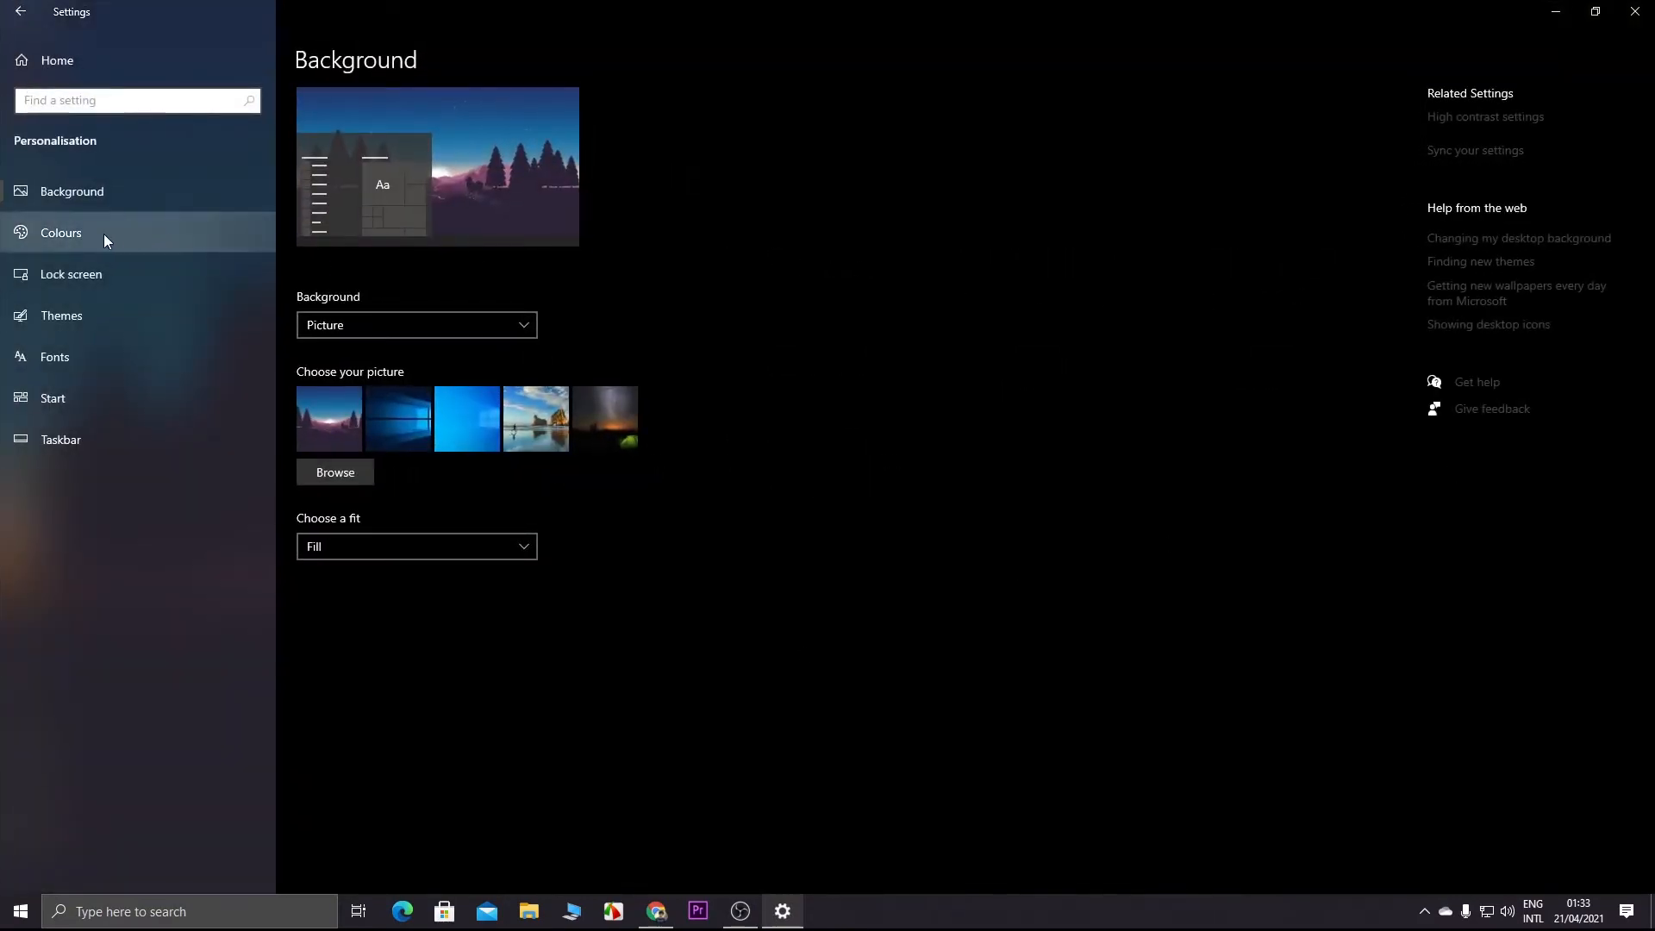
- On the Colours page, change 'Choose your colour' from Dark to Light
left_click(61, 232)
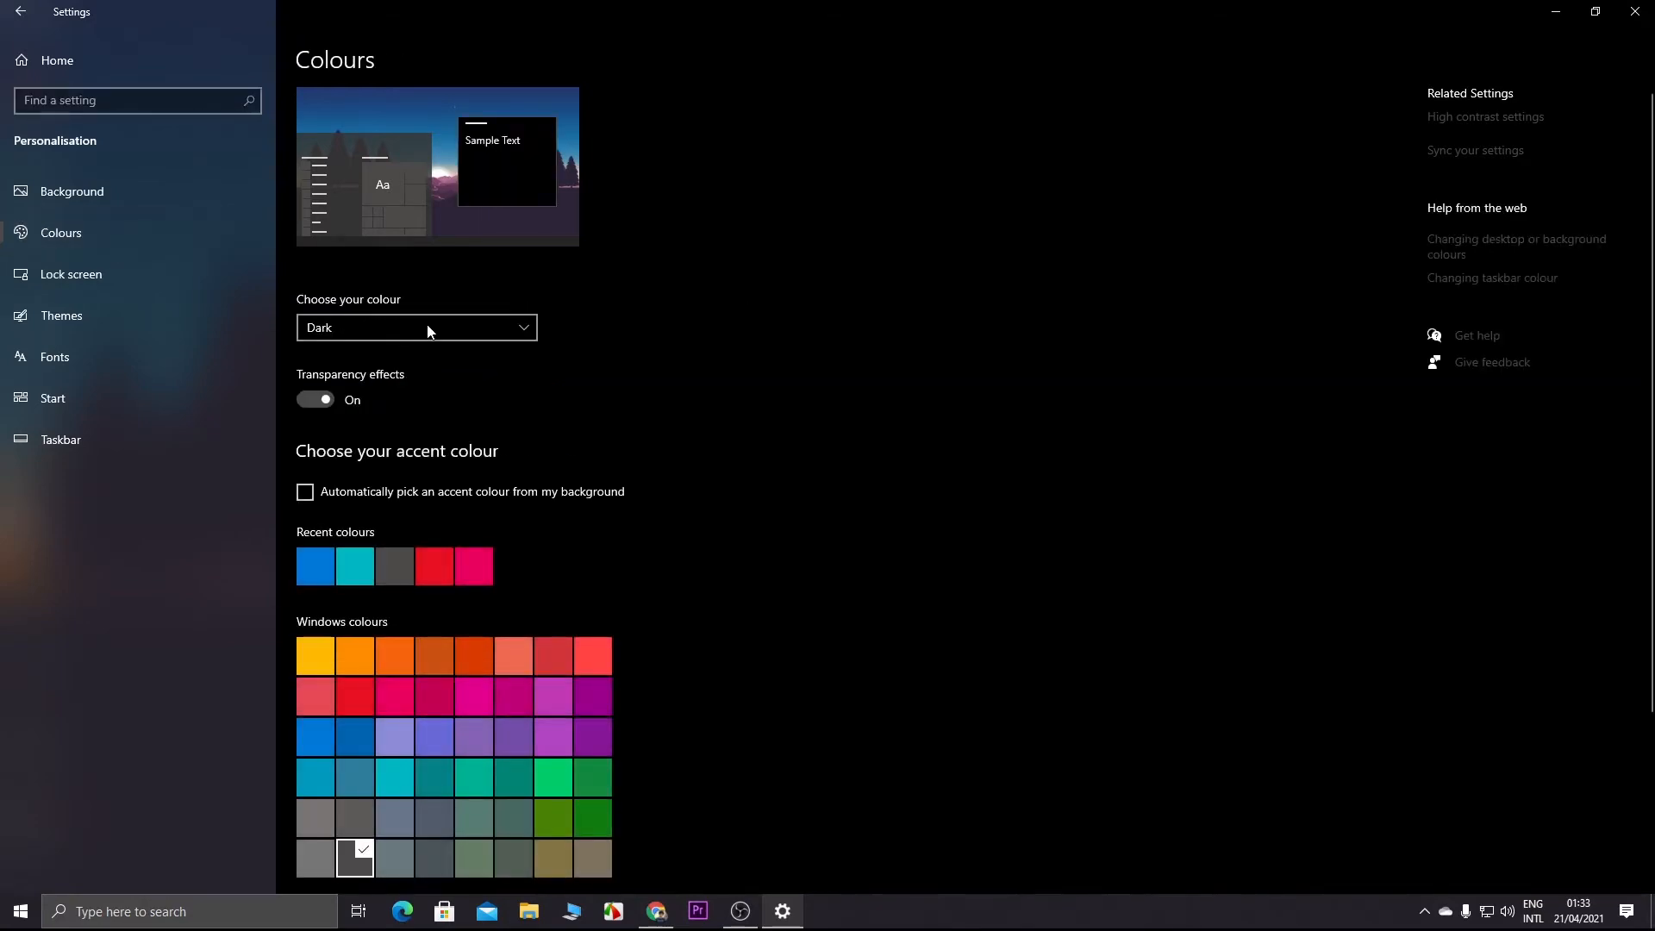
left_click(414, 327)
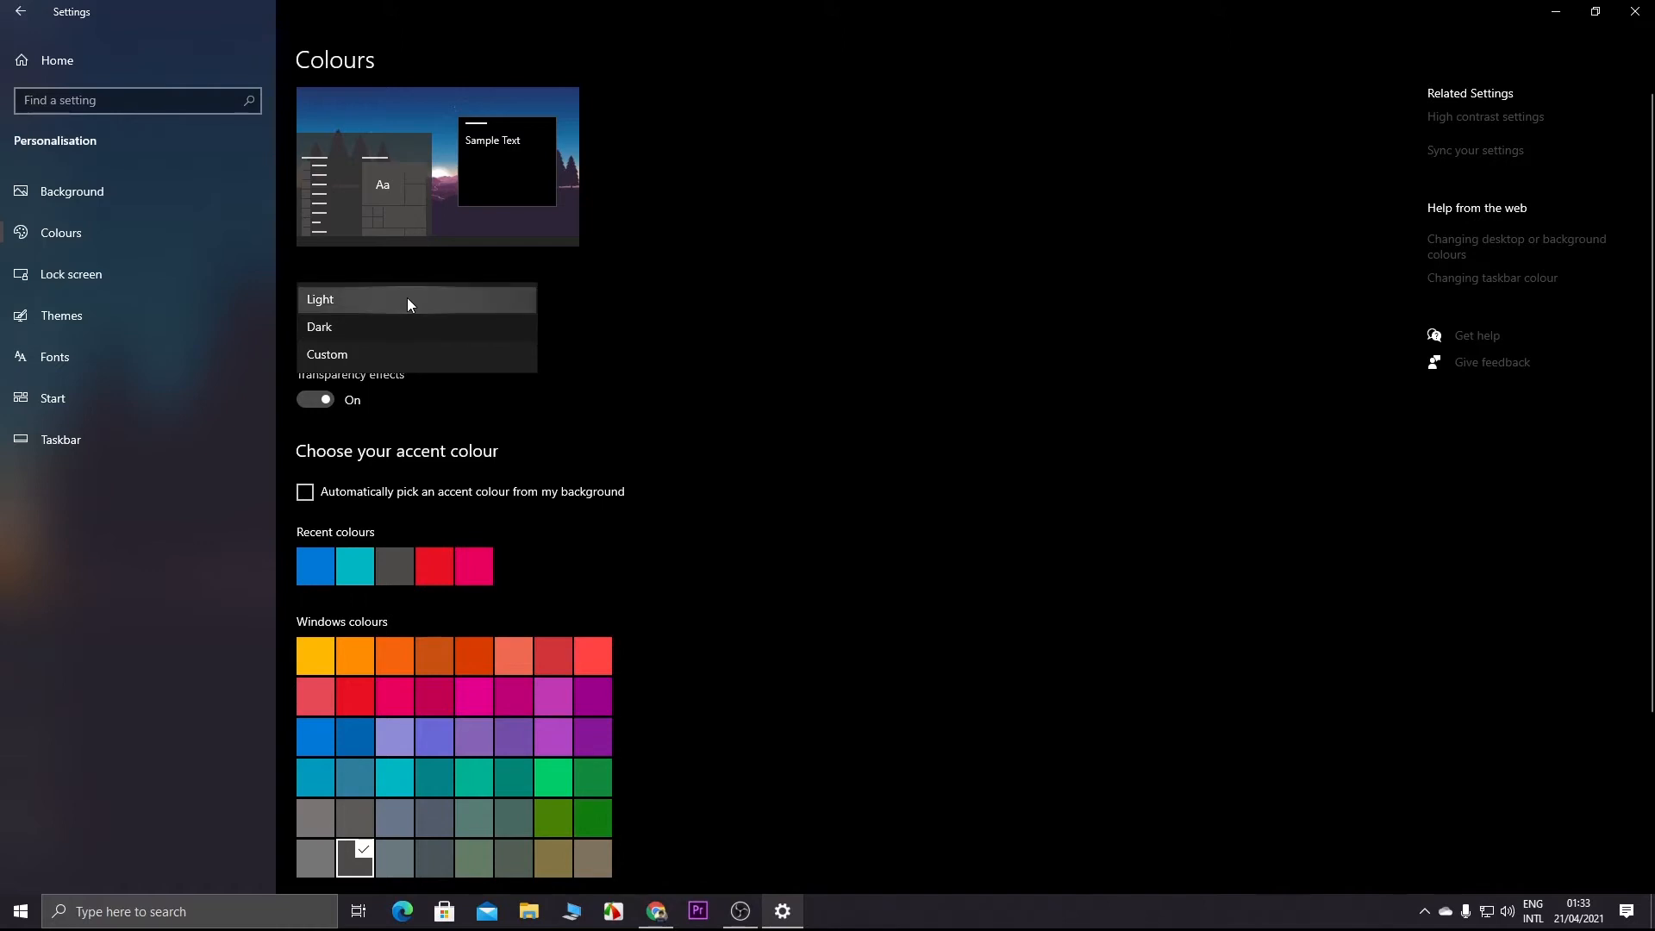
mouse_move(421, 353)
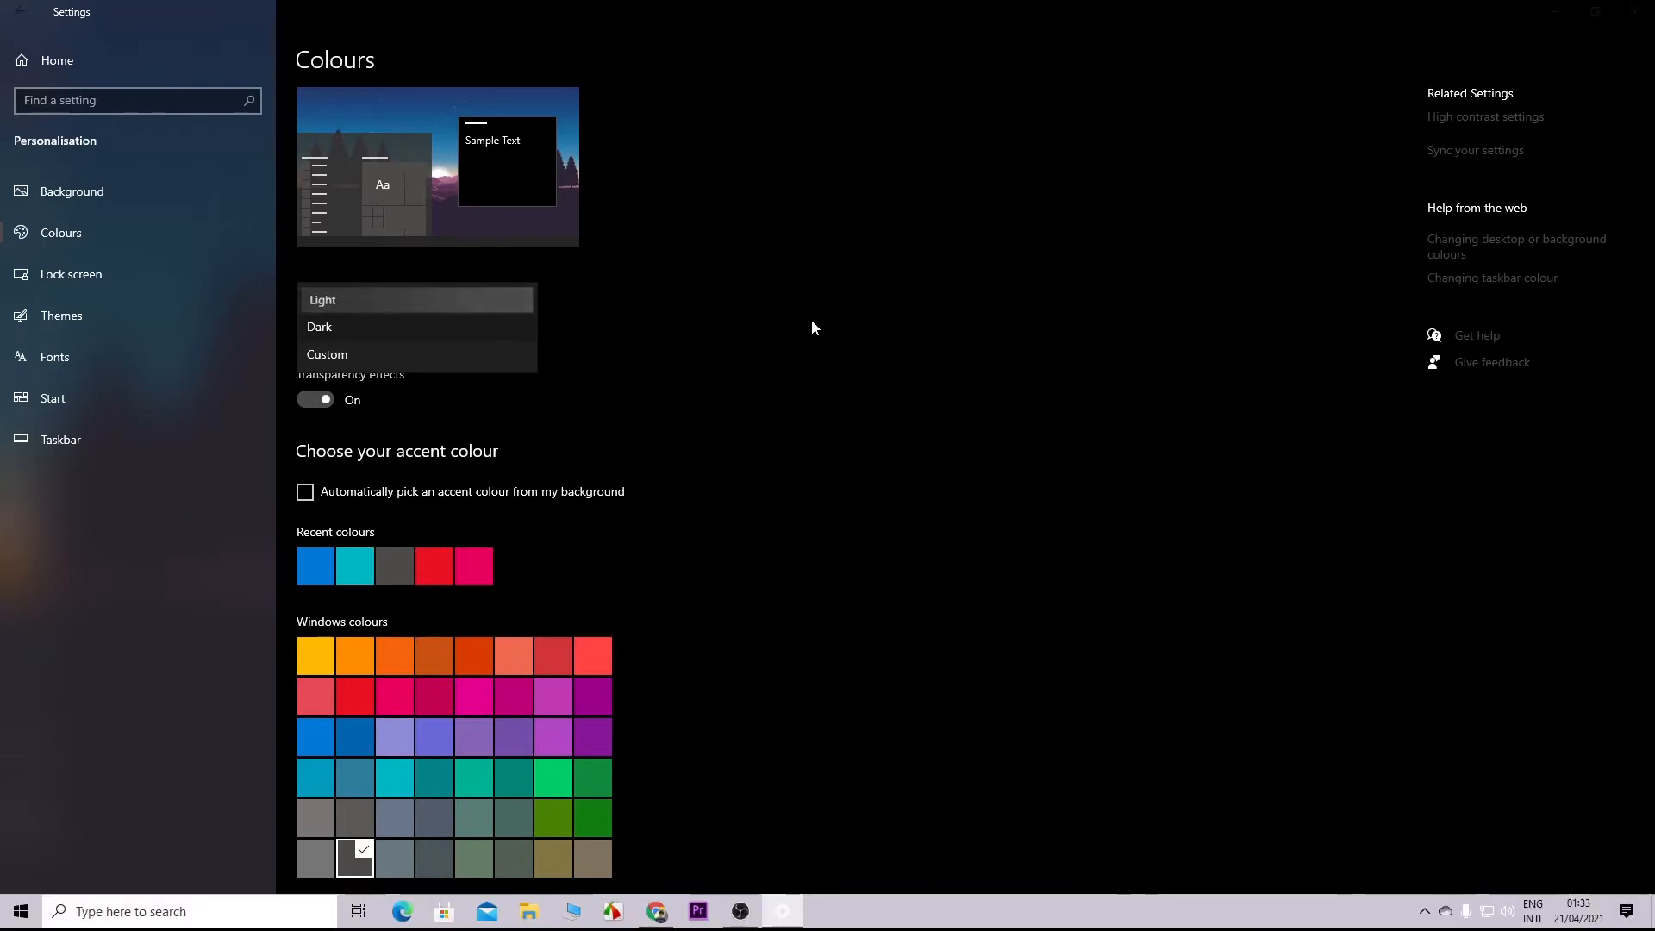
left_click(322, 300)
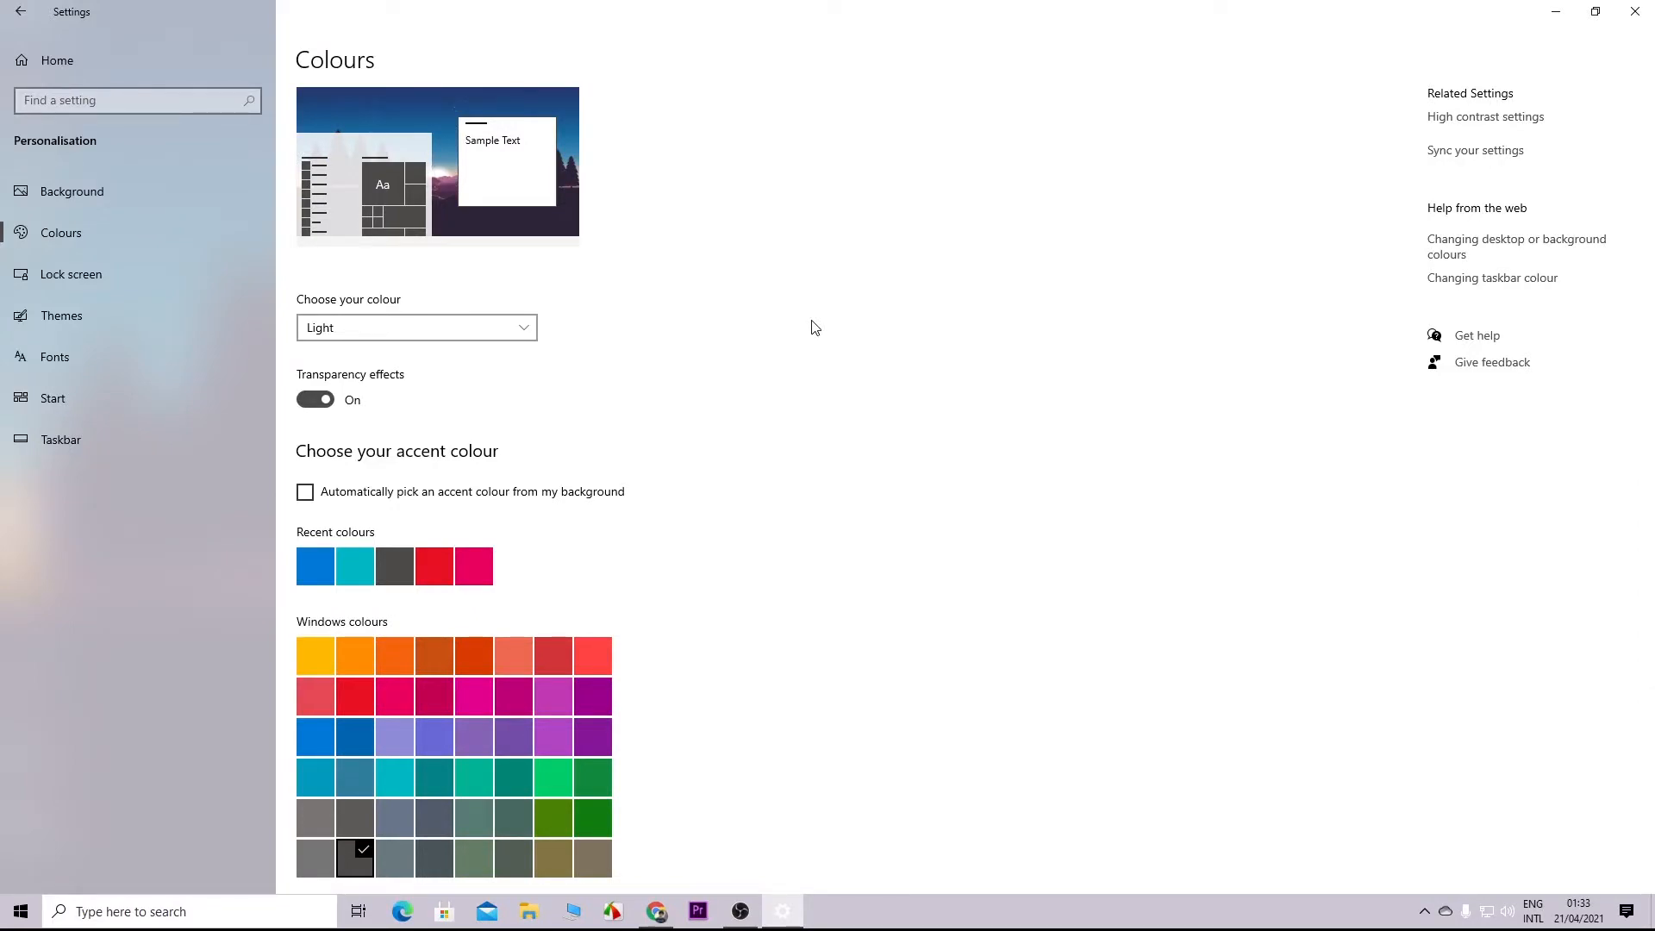
left_click(528, 911)
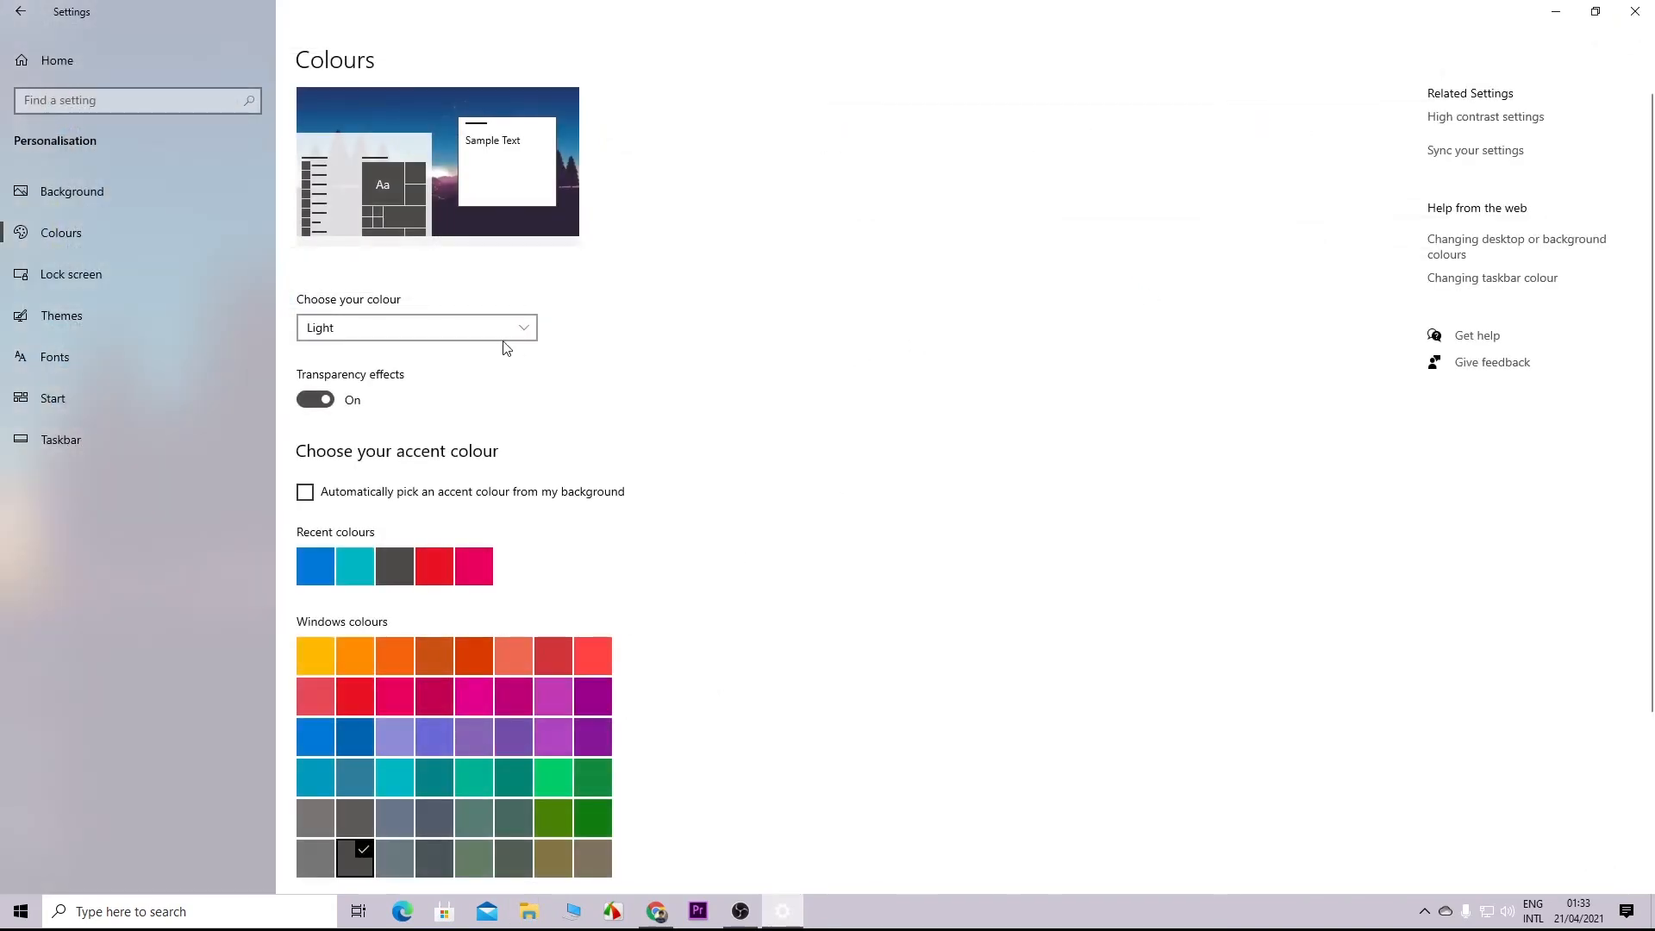
- Set colour mode to Custom, choose the green accent, and check the green Start menu
left_click(416, 327)
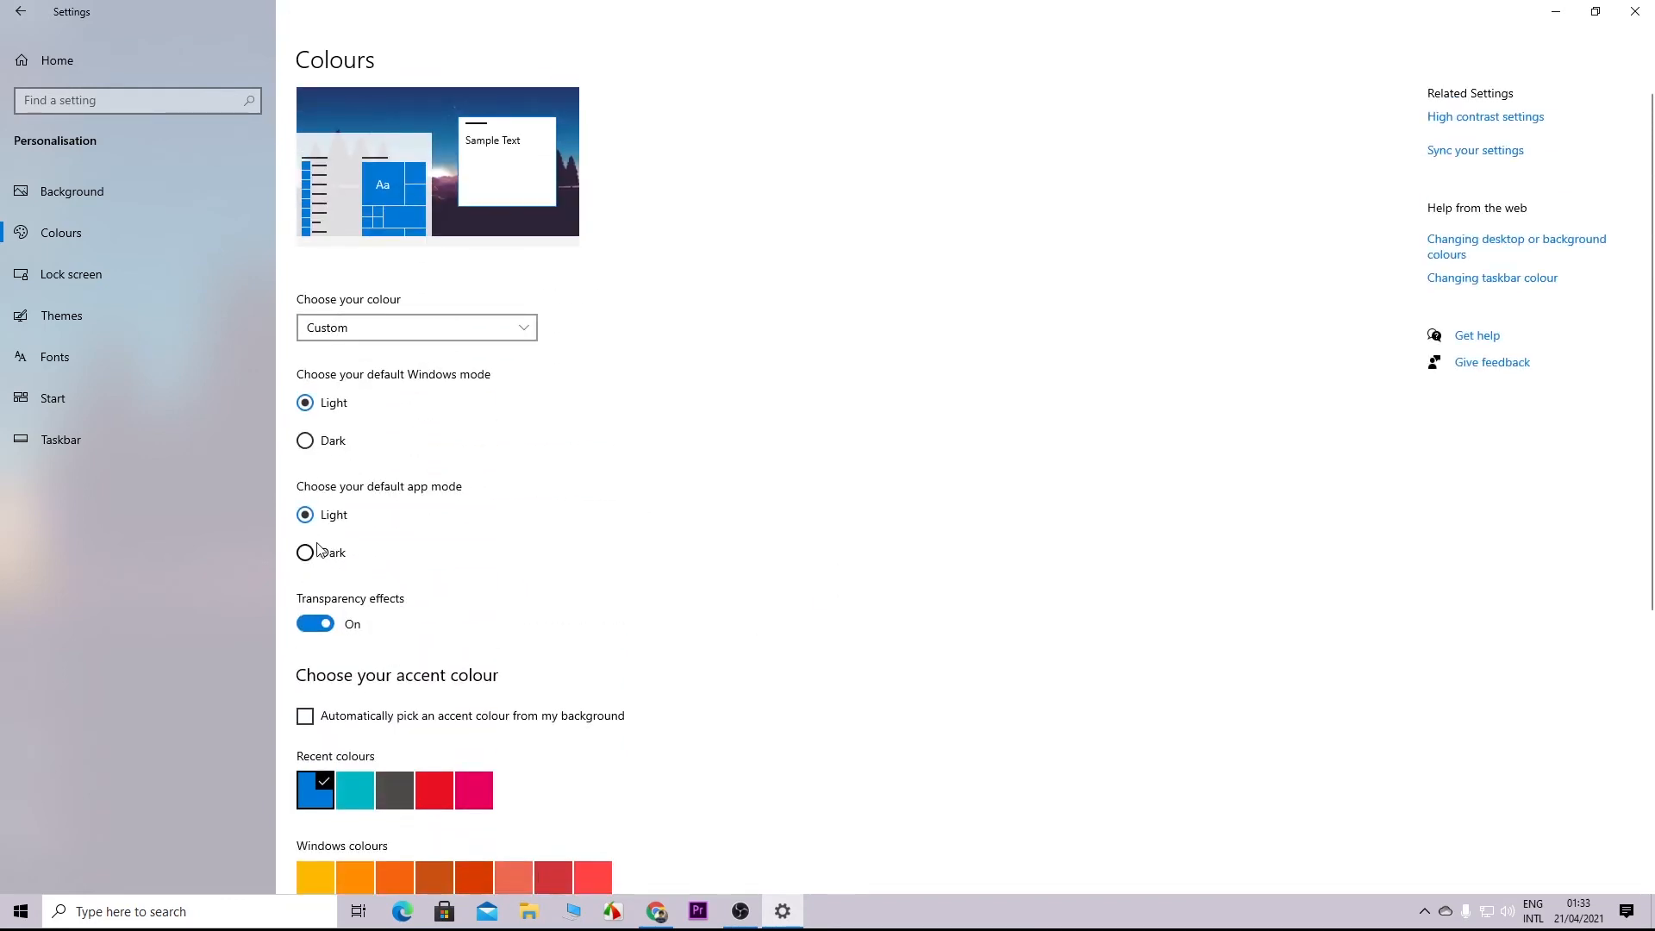
scroll("down", 3)
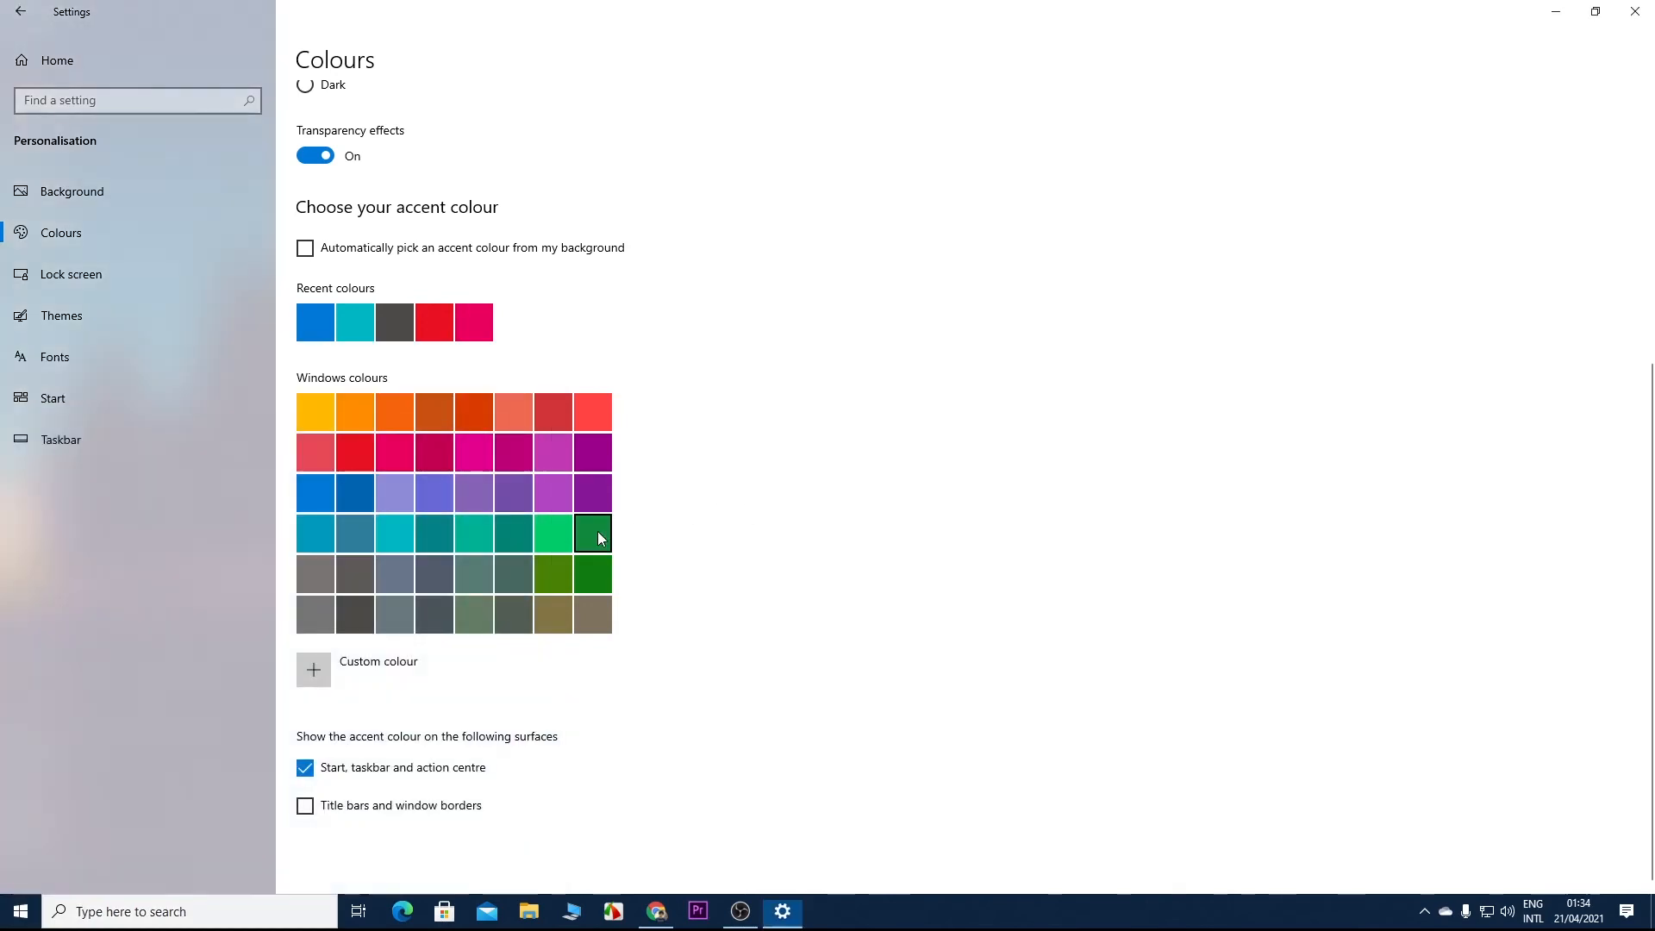
left_click(592, 533)
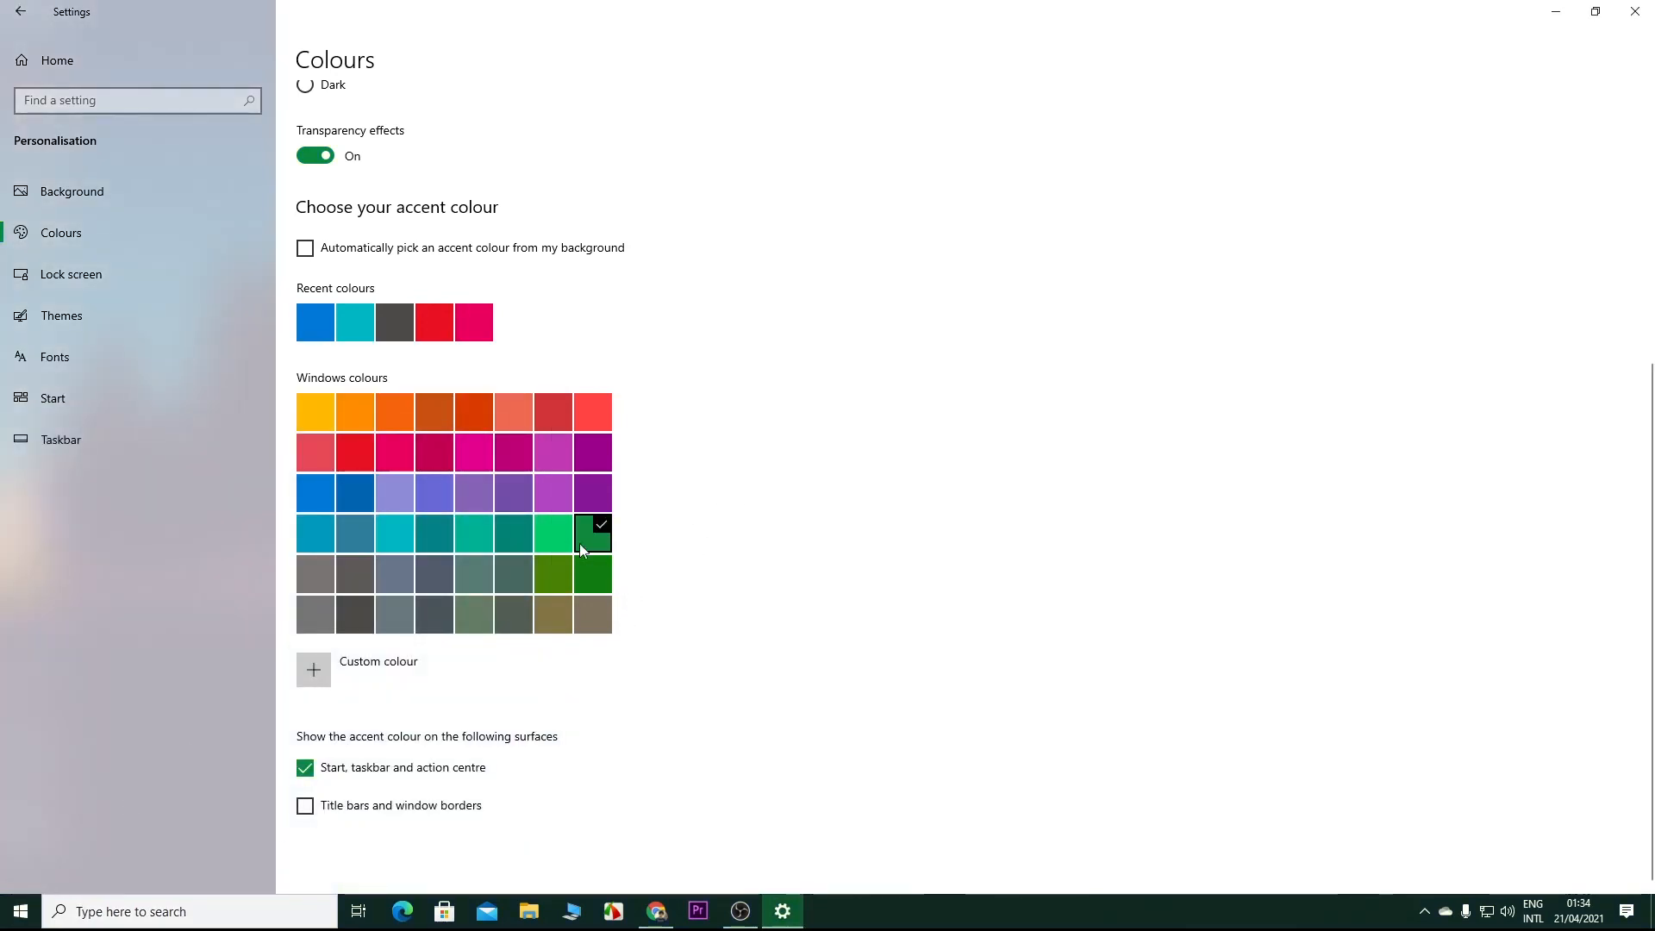
left_click(15, 911)
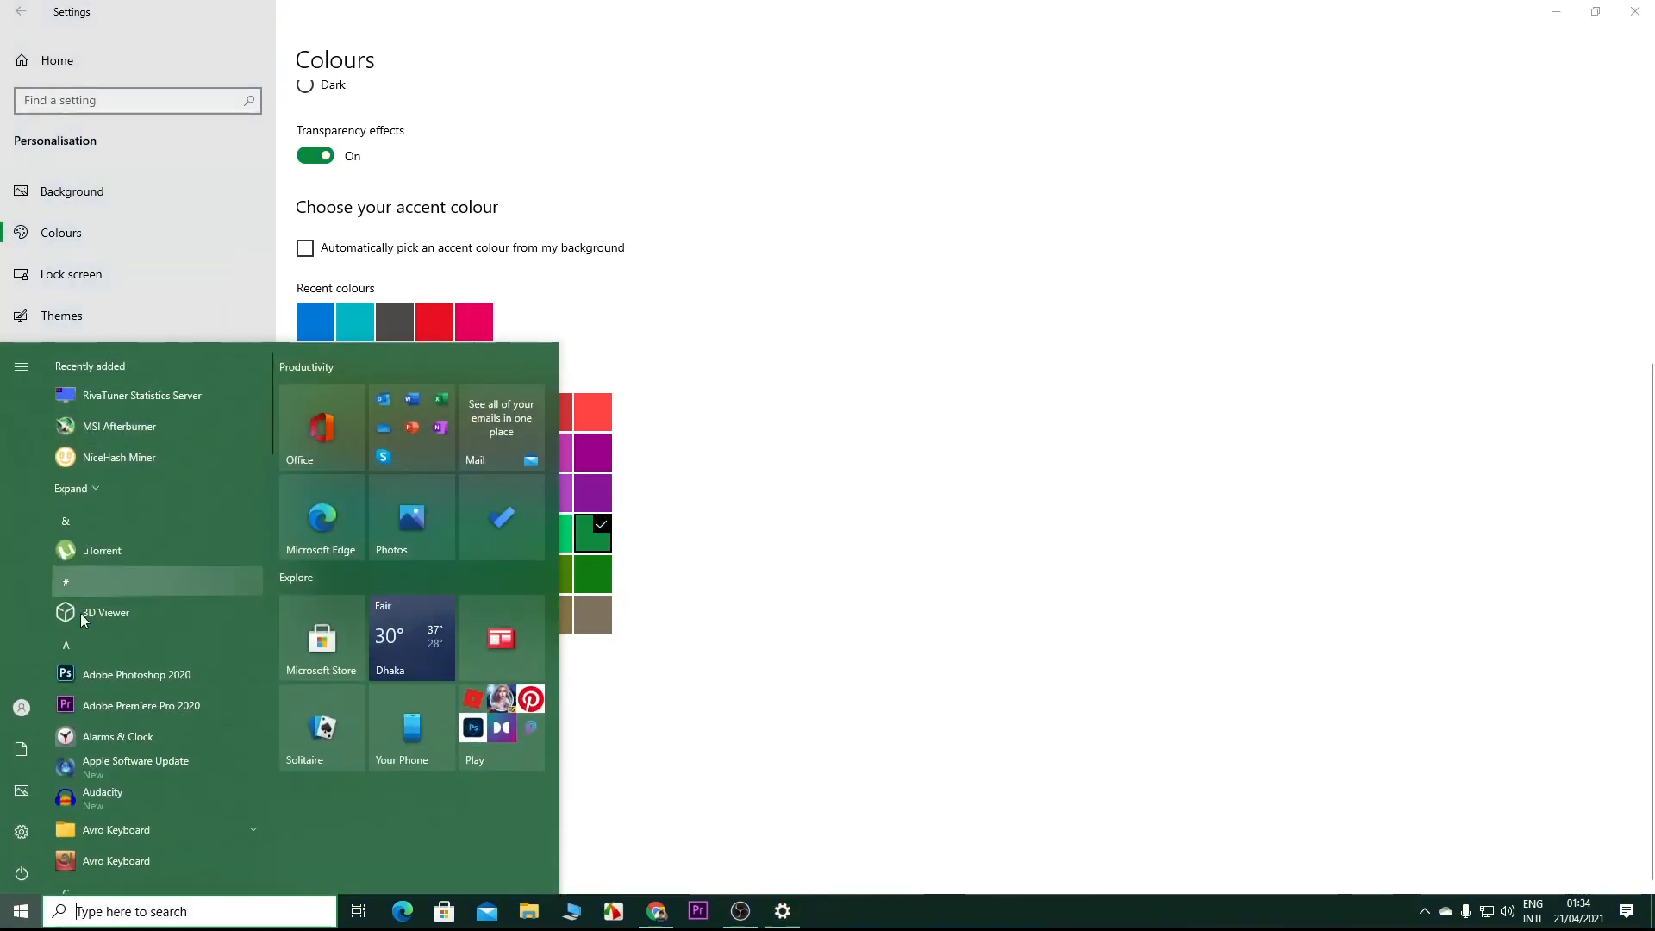